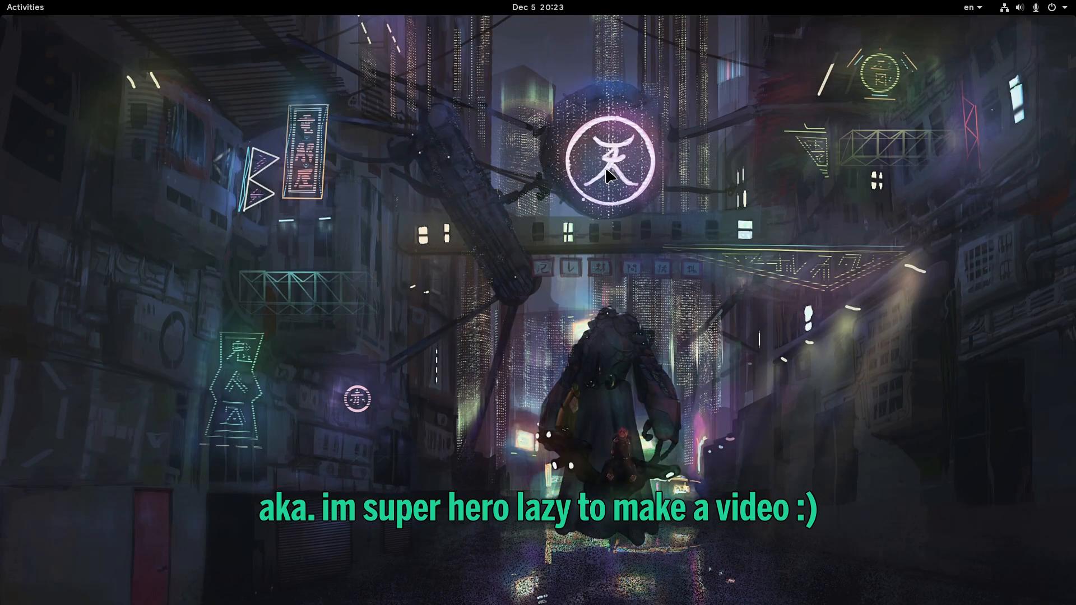
{"action": "mouse_move", "coordinate": [514, 345]}
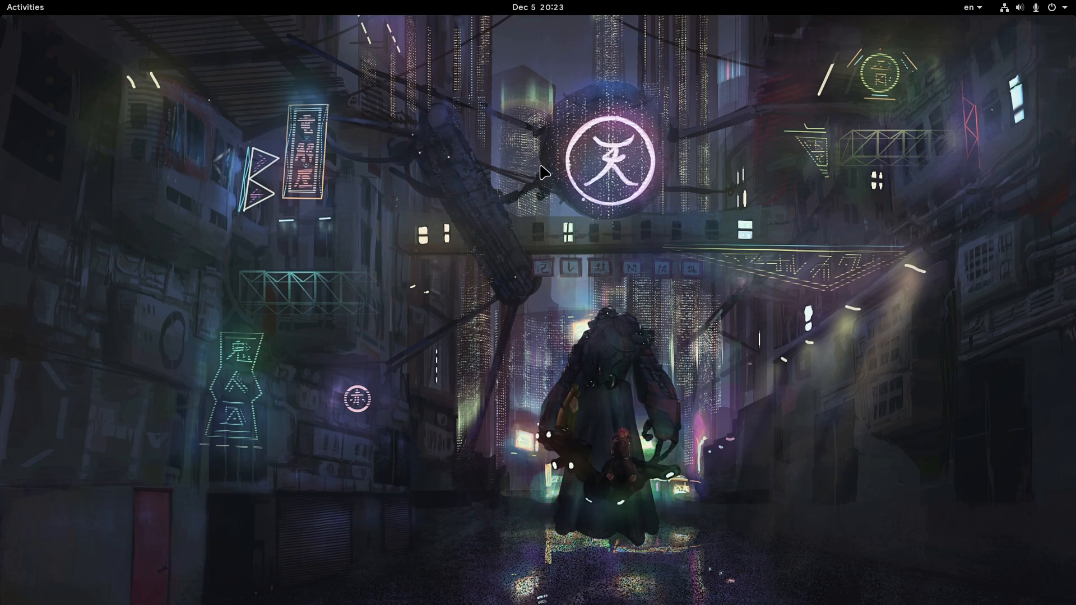
{"action": "mouse_move", "coordinate": [480, 263]}
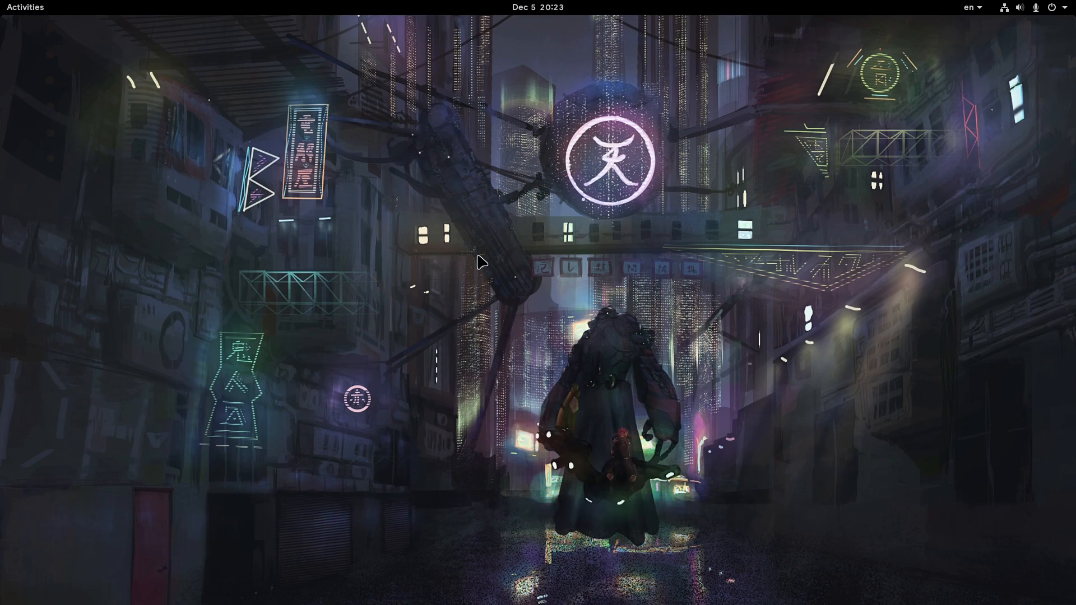
{"action": "mouse_move", "coordinate": [556, 315]}
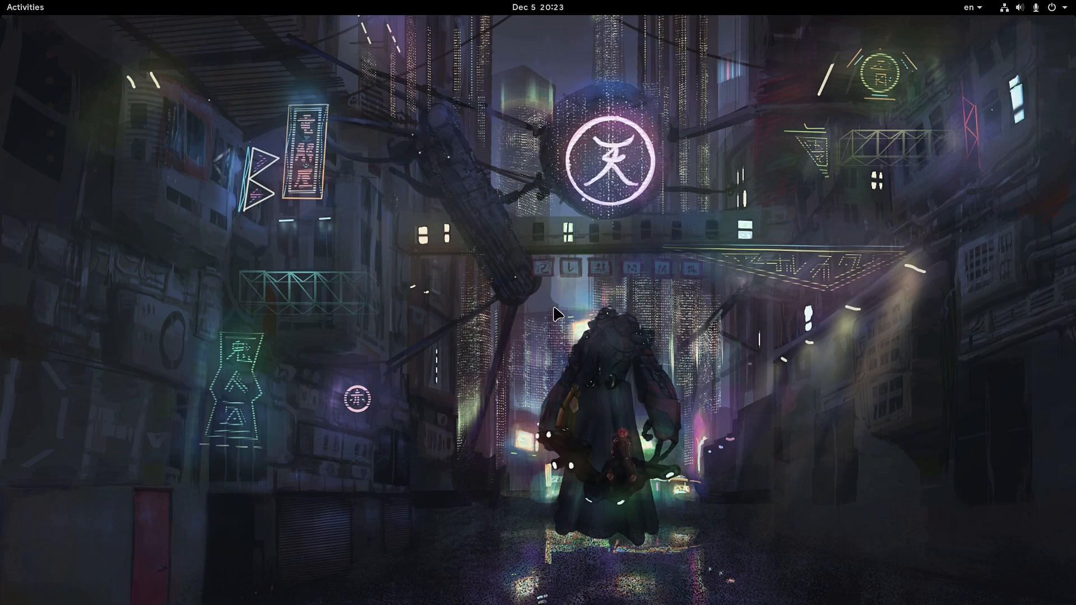
{"action": "mouse_move", "coordinate": [545, 189]}
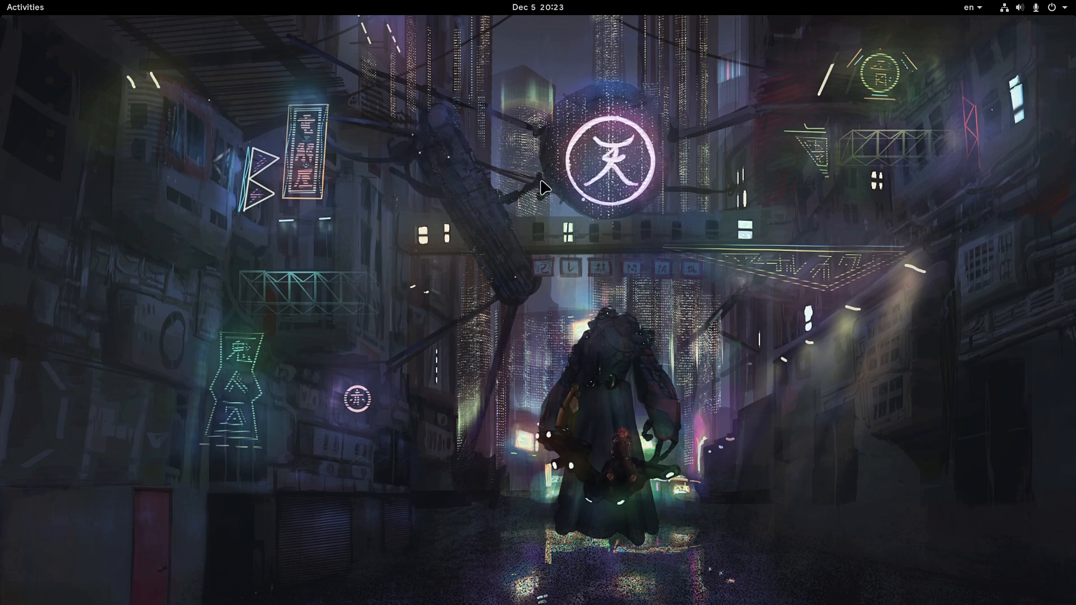
{"action": "mouse_move", "coordinate": [590, 319]}
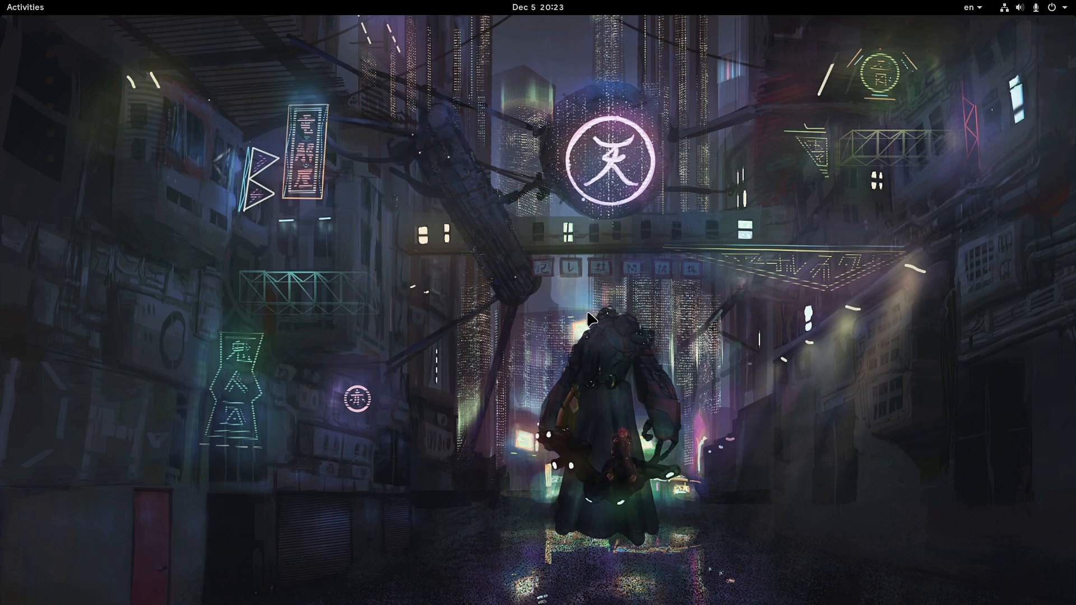
{"action": "mouse_move", "coordinate": [488, 295]}
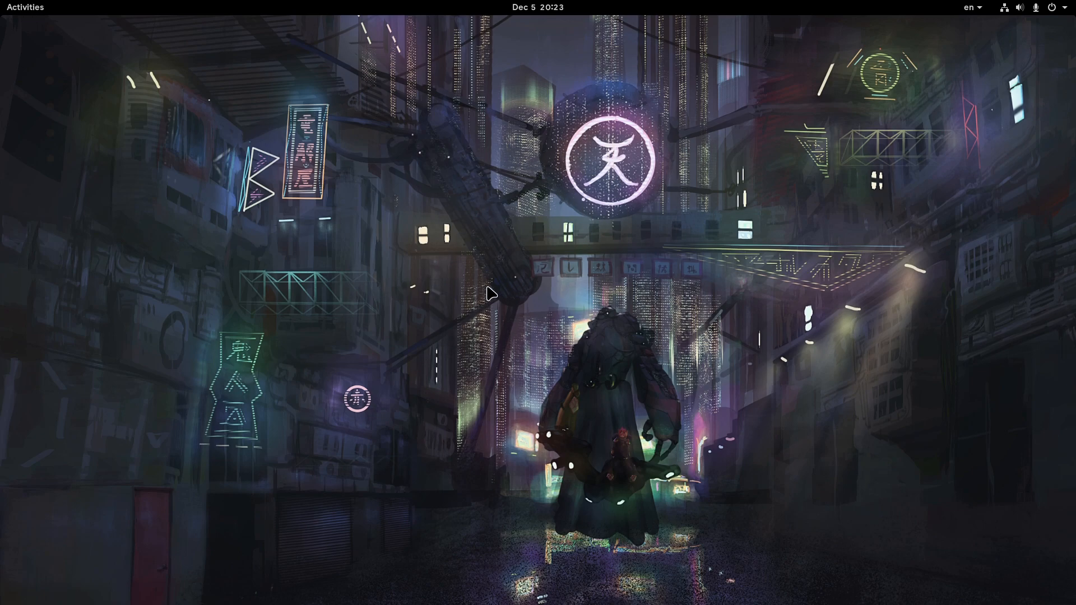
{"action": "mouse_move", "coordinate": [491, 191]}
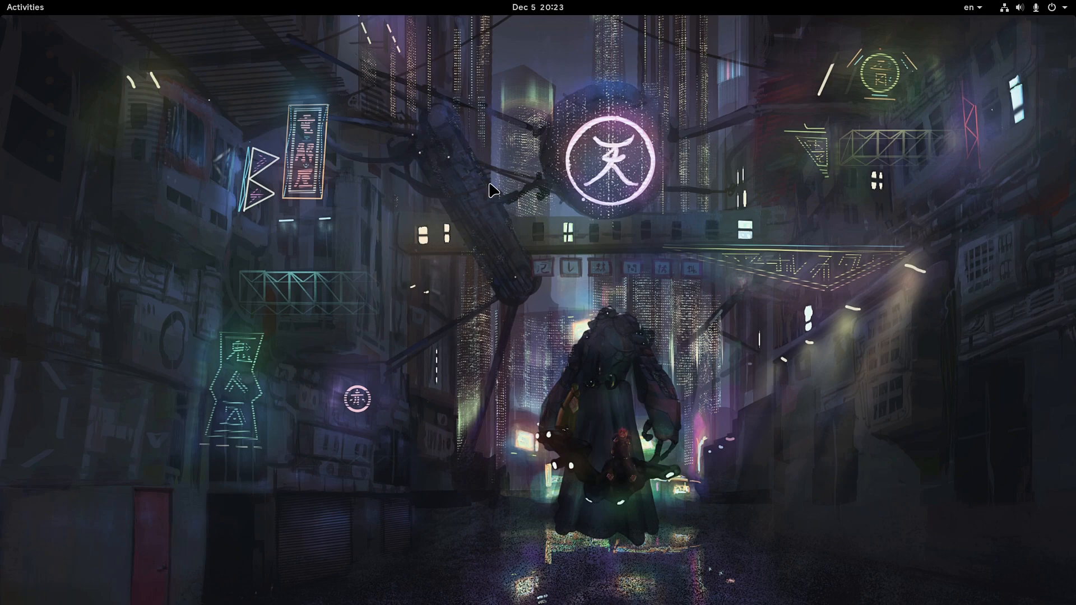
{"action": "mouse_move", "coordinate": [575, 254]}
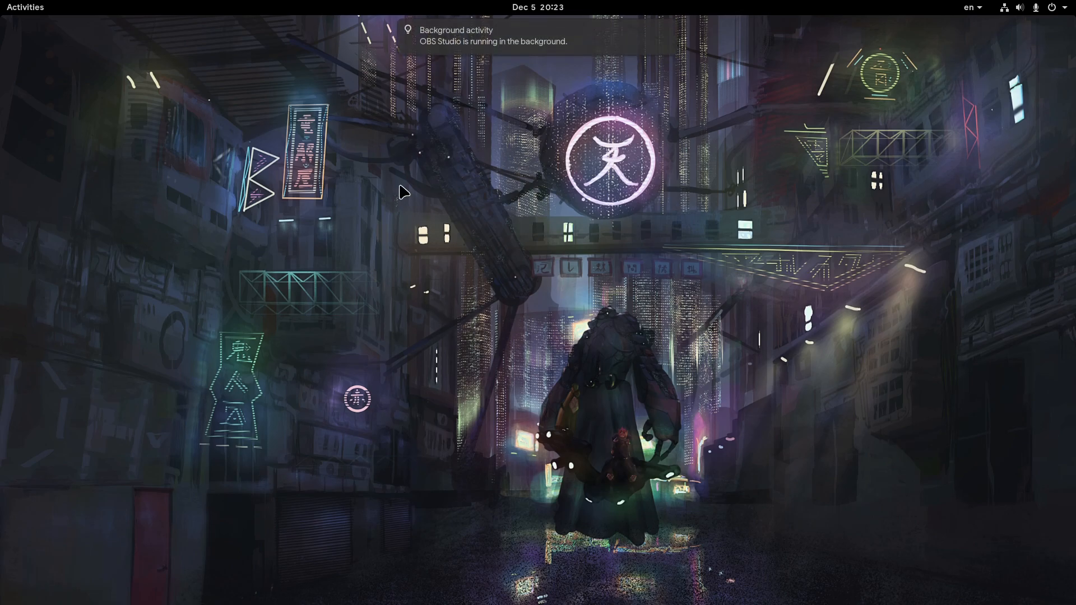
{"action": "mouse_move", "coordinate": [498, 276]}
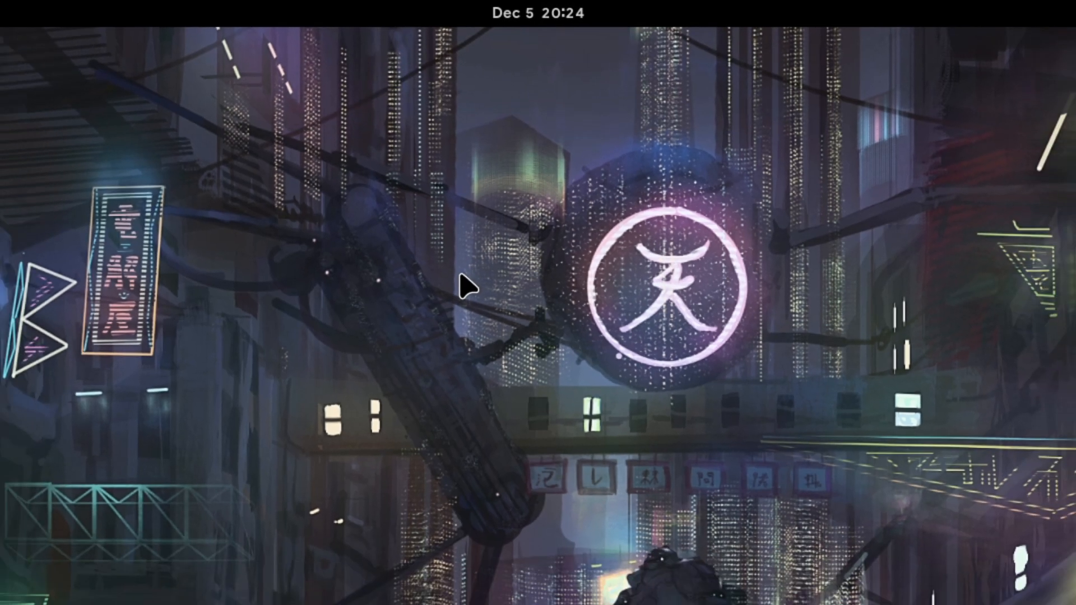
Step: Open the Activities overview showing favourite apps and three workspaces
{"action": "left_click", "coordinate": [25, 7]}
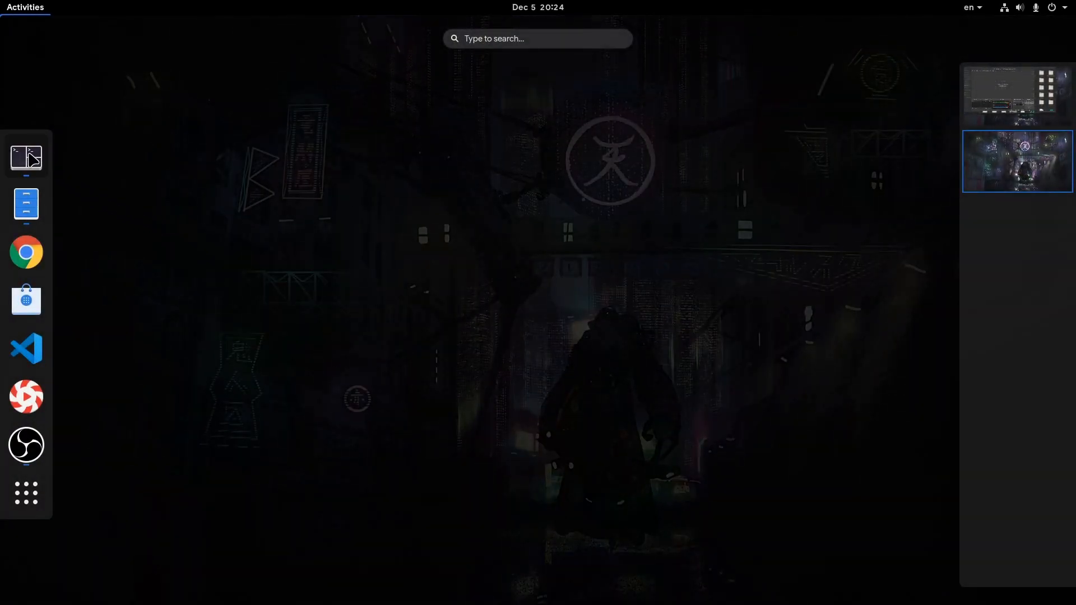
{"action": "left_click", "coordinate": [27, 301]}
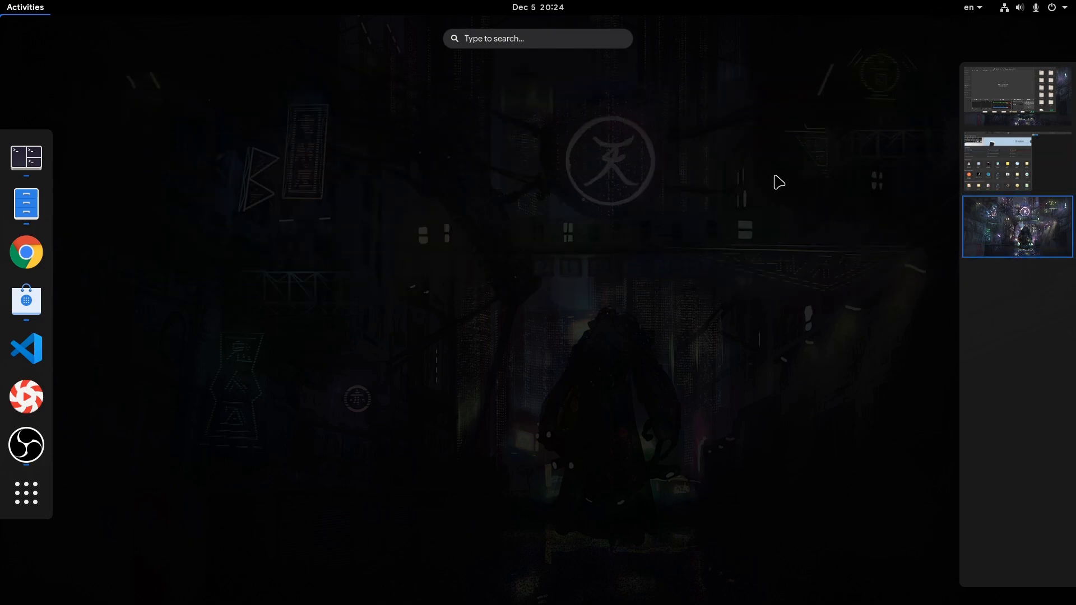
Step: Launch Weather from the calendar's Athens forecast, then return to the overview's empty workspace
{"action": "left_click", "coordinate": [537, 8]}
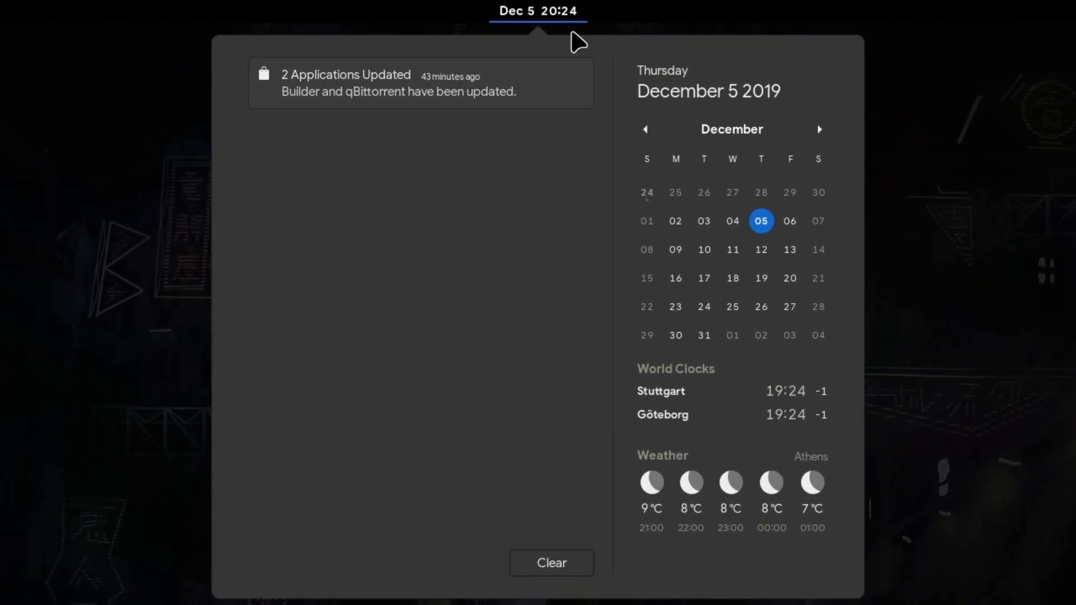
{"action": "left_click", "coordinate": [538, 11]}
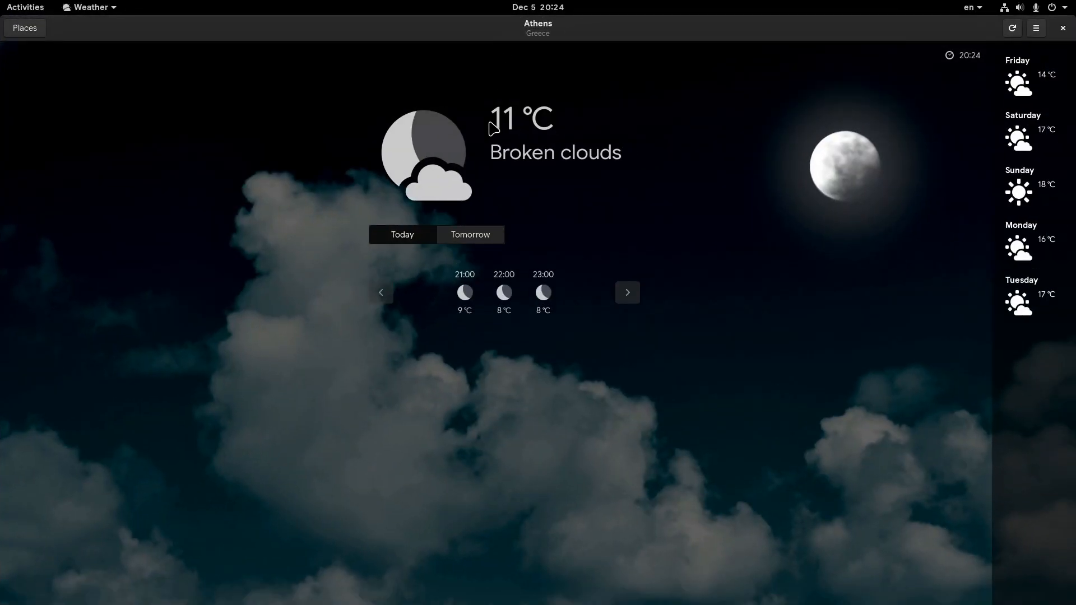
{"action": "left_click", "coordinate": [25, 7]}
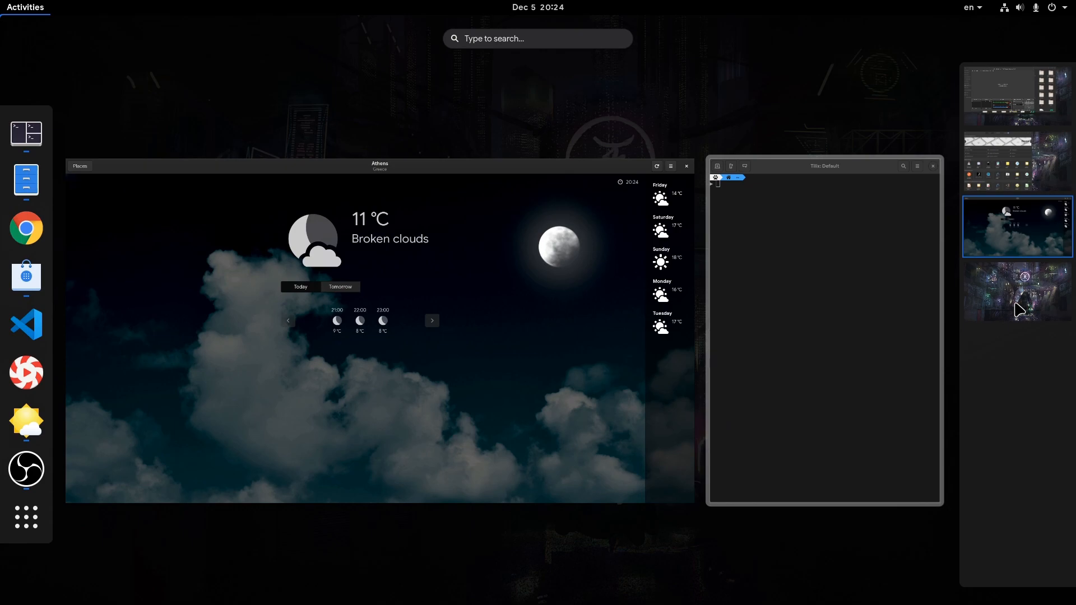
{"action": "left_click", "coordinate": [1017, 291]}
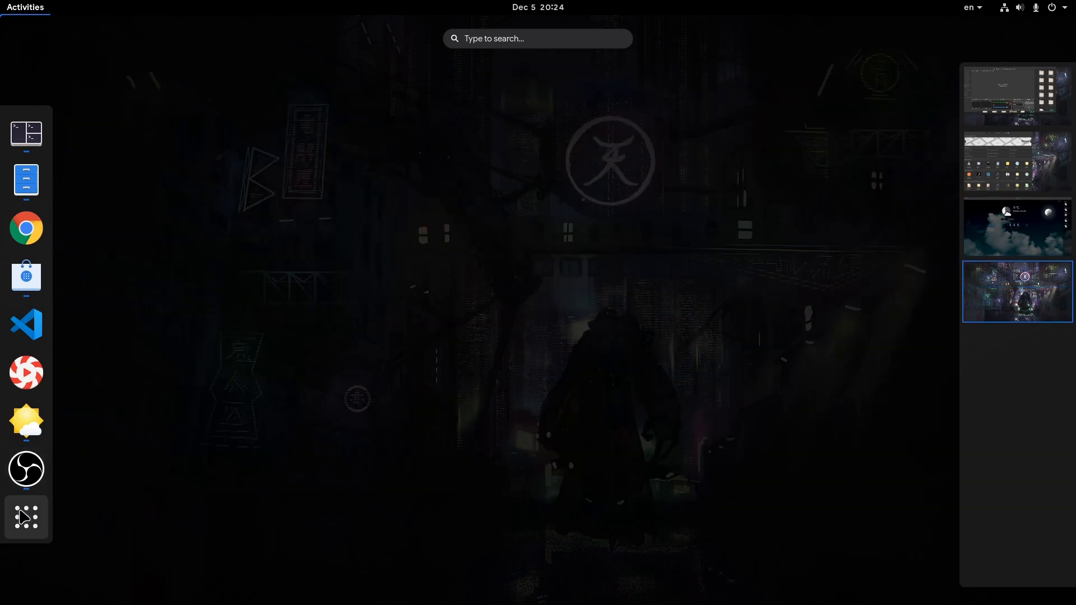
Step: Drag Almond onto Boxes in the app grid and keep the default 'Unnamed Folder' name
{"action": "left_click", "coordinate": [25, 517]}
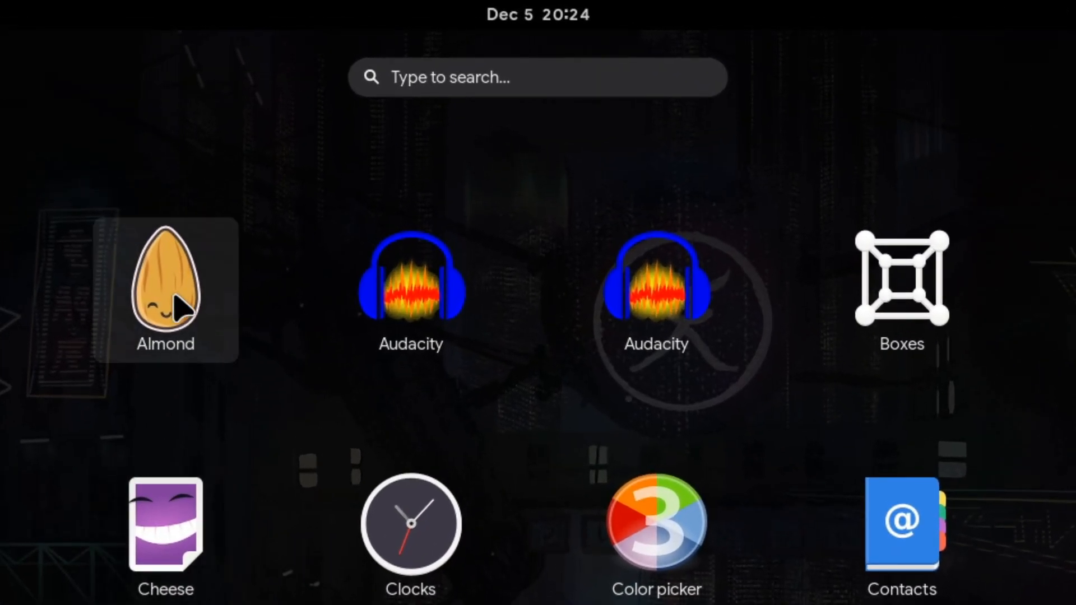
{"action": "left_click_drag", "start_coordinate": [165, 285], "coordinate": [236, 312]}
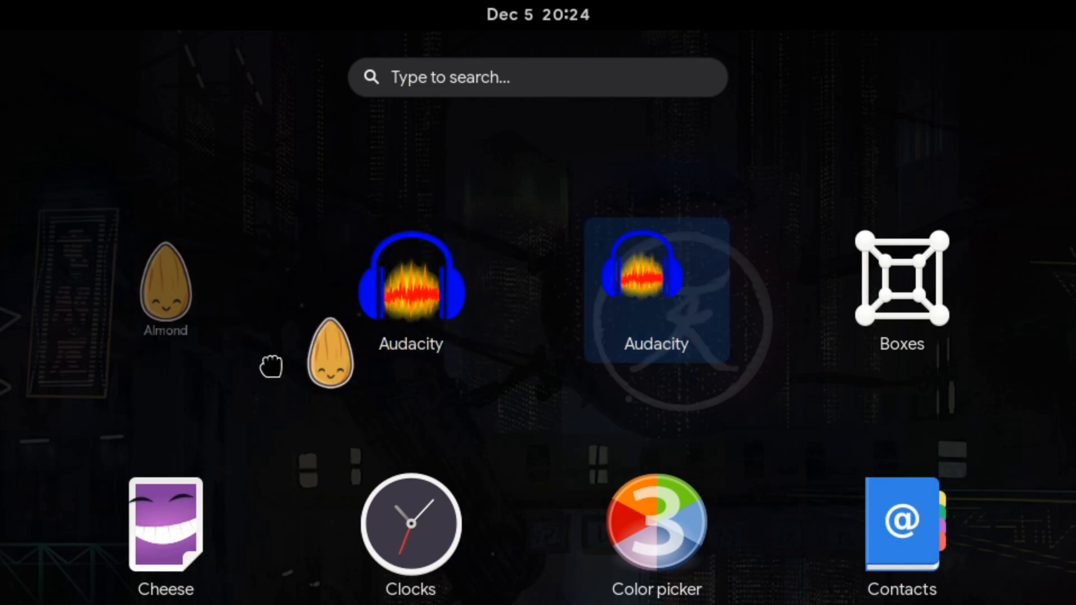
{"action": "scroll", "scroll_direction": "right", "scroll_amount": 3}
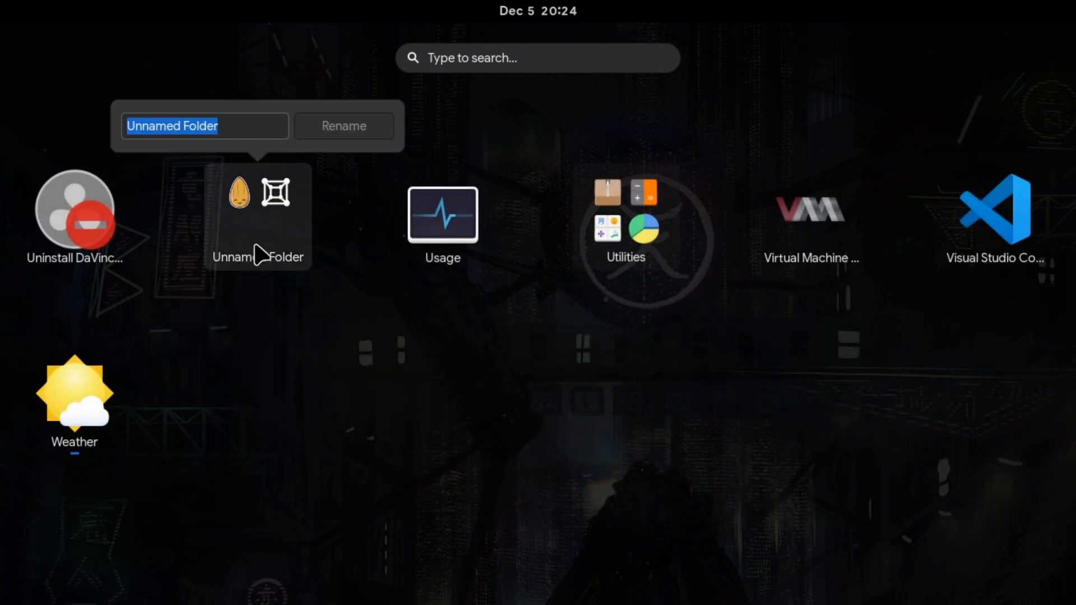
{"action": "left_click", "coordinate": [96, 125]}
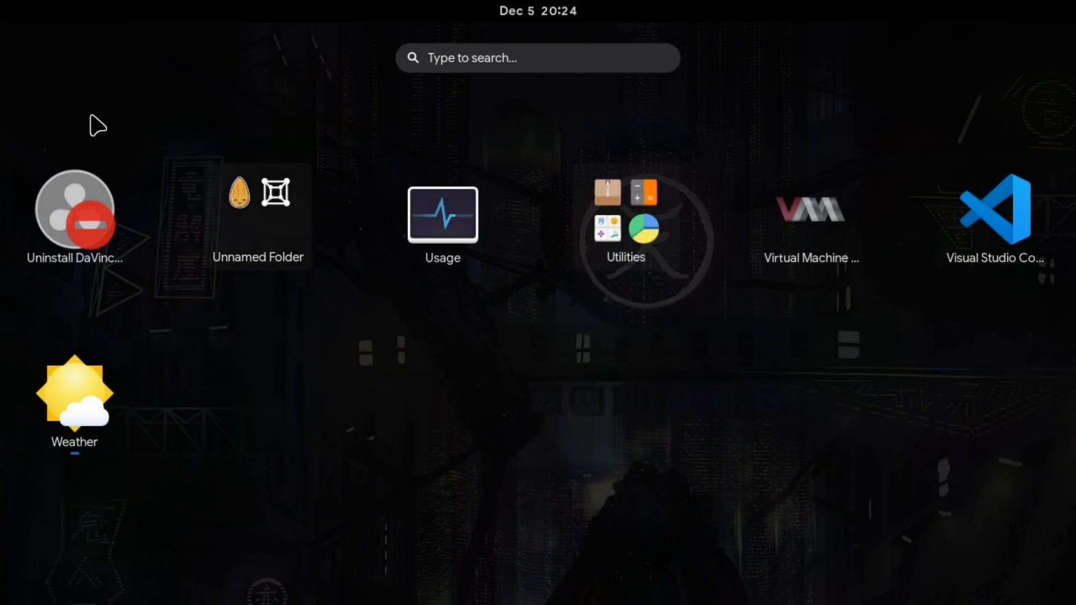